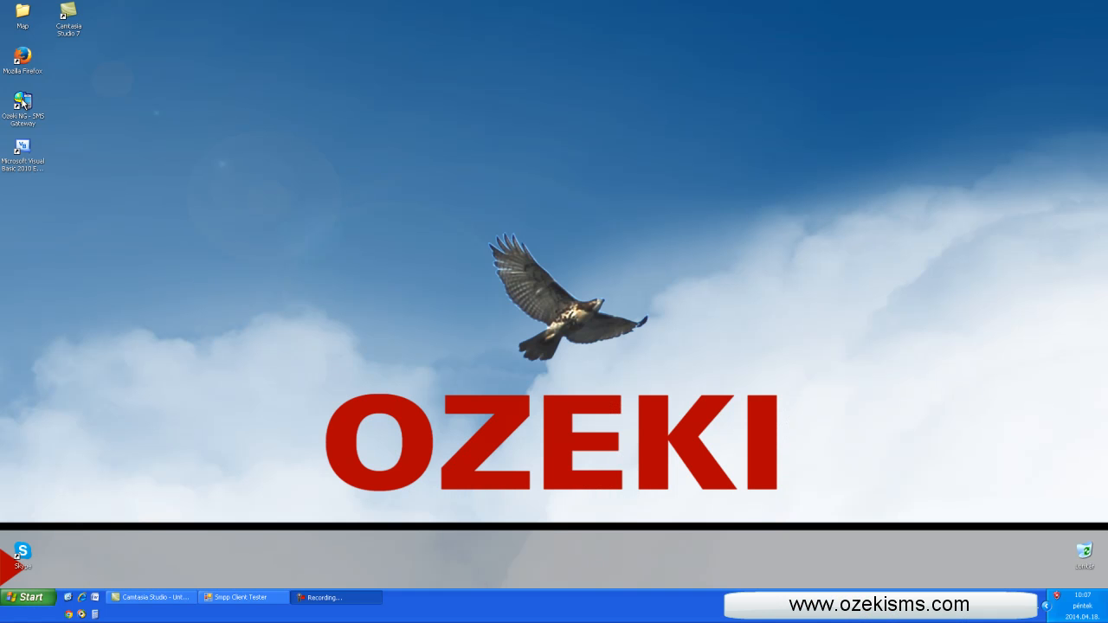
- Launch Firefox on the Ozeki VB.NET SMS API guide and scroll to its HTTP section
click(24, 109)
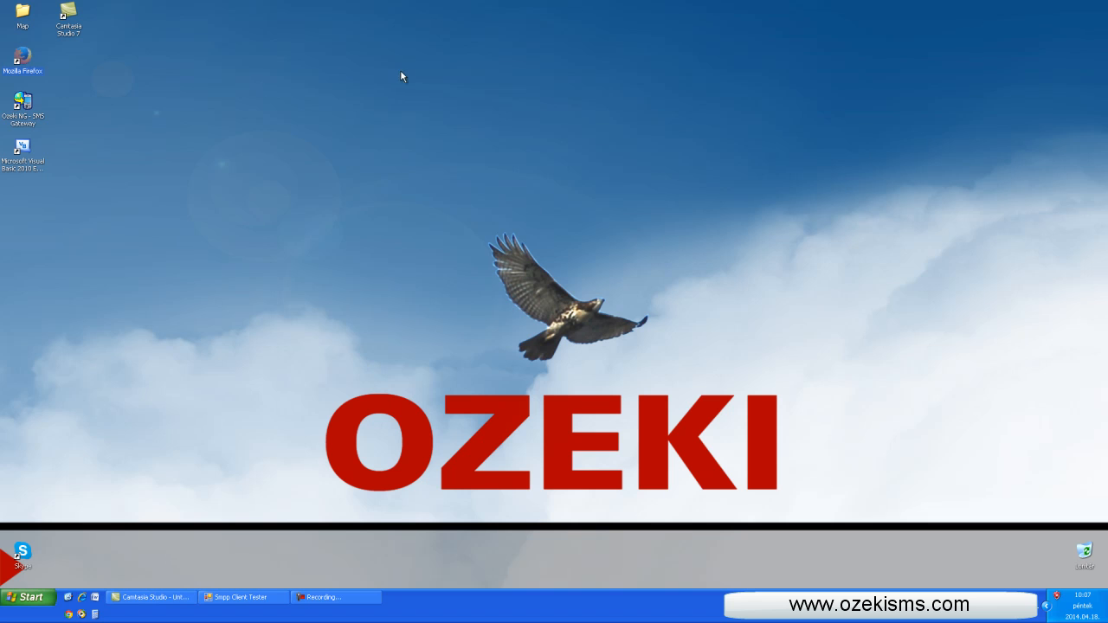
mouse_move(447, 39)
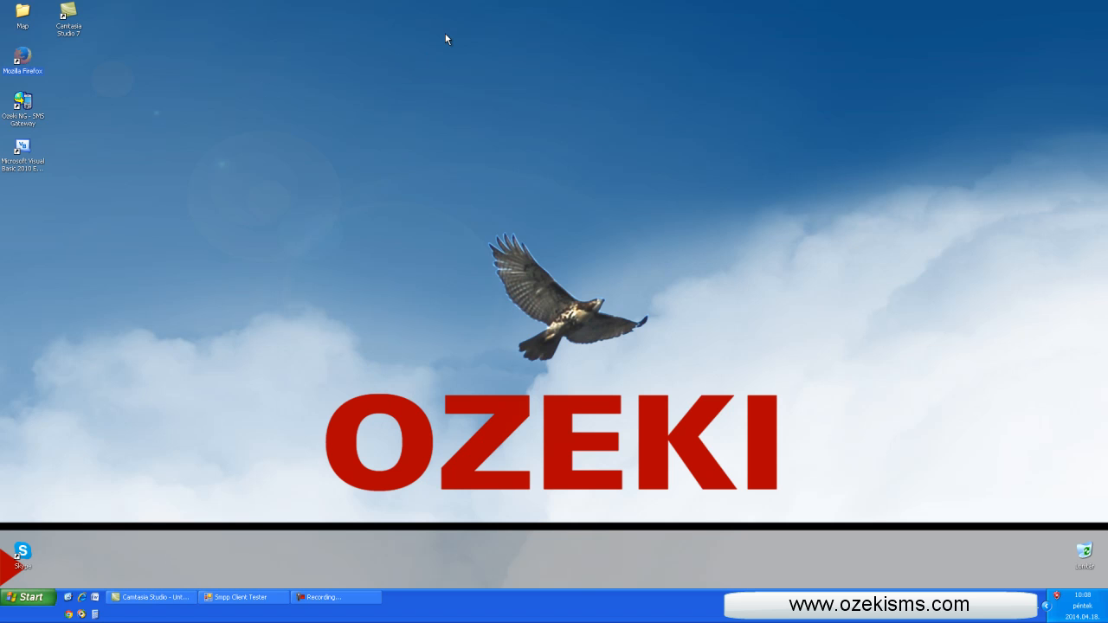
double_click(23, 55)
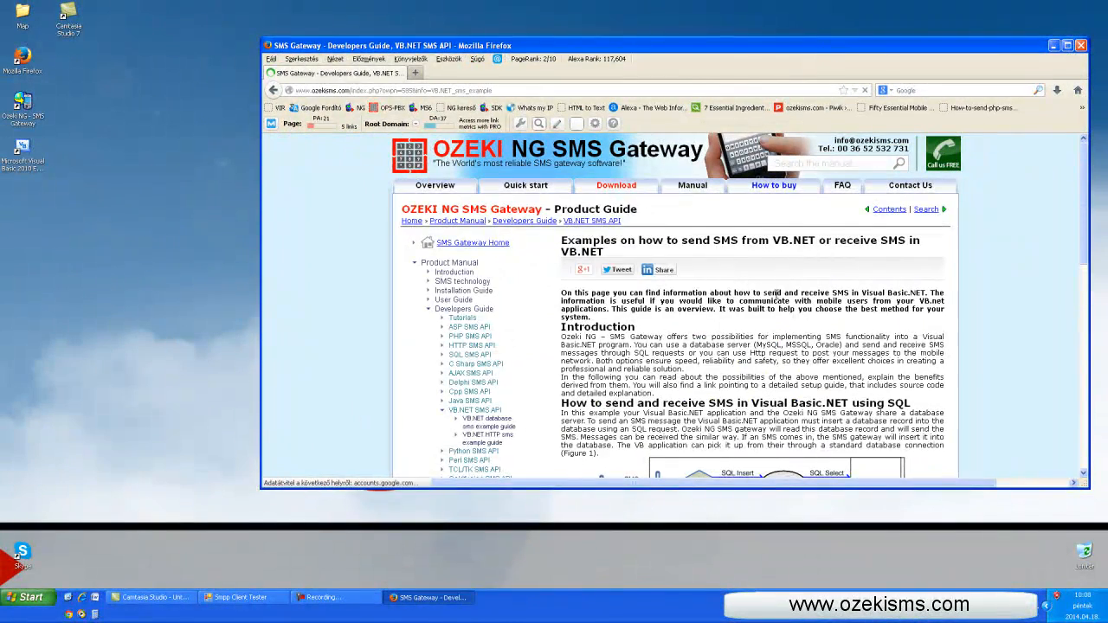
scroll(down, 3)
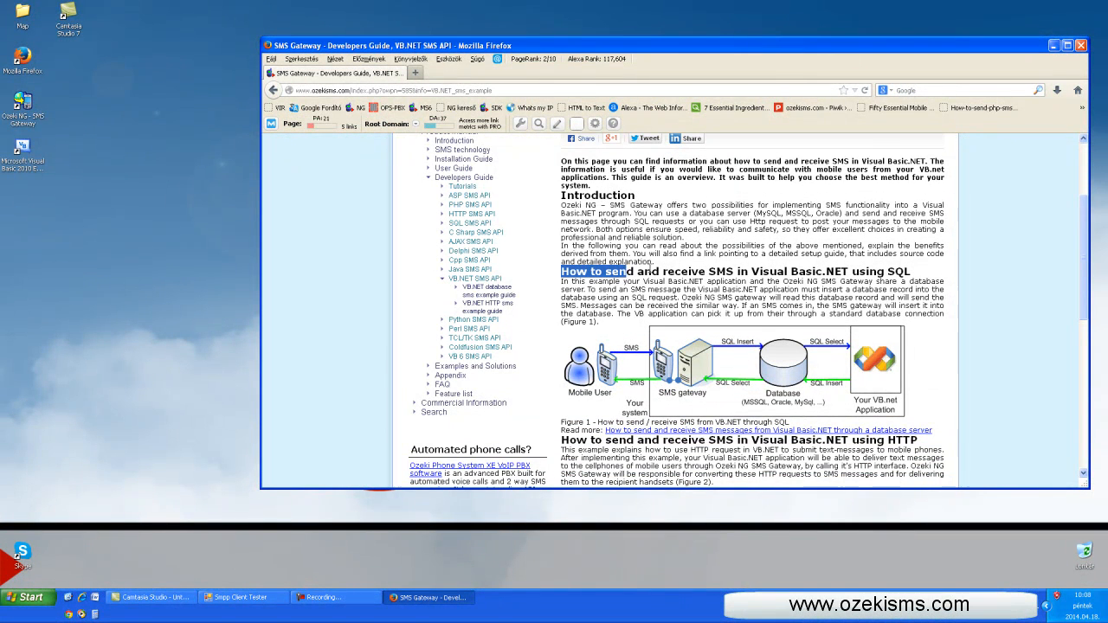
drag(630, 271, 833, 271)
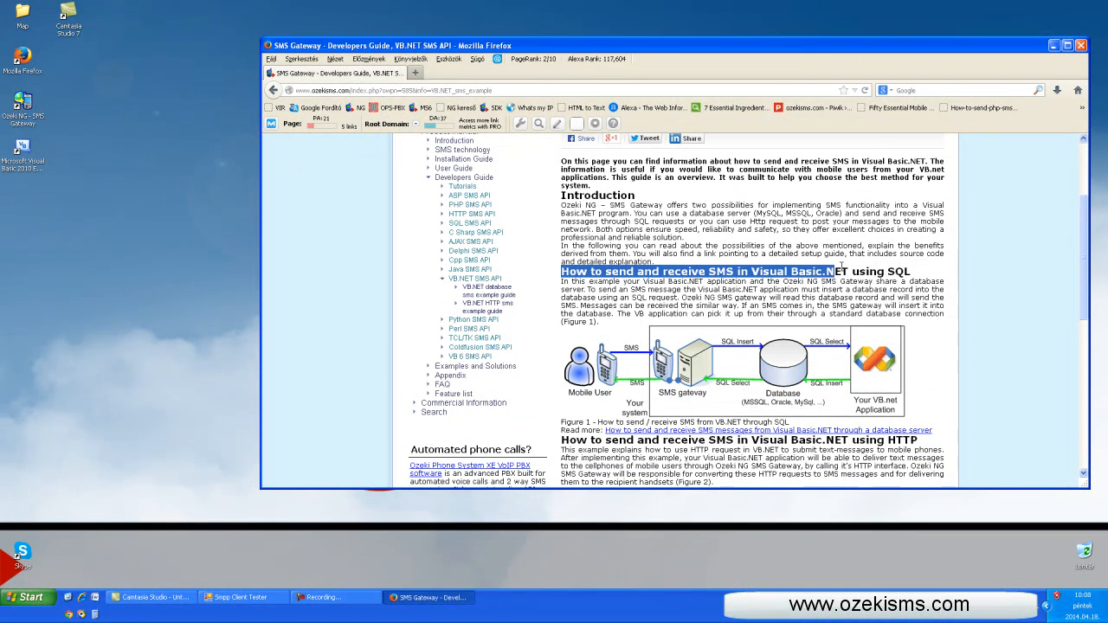
scroll(down, 3)
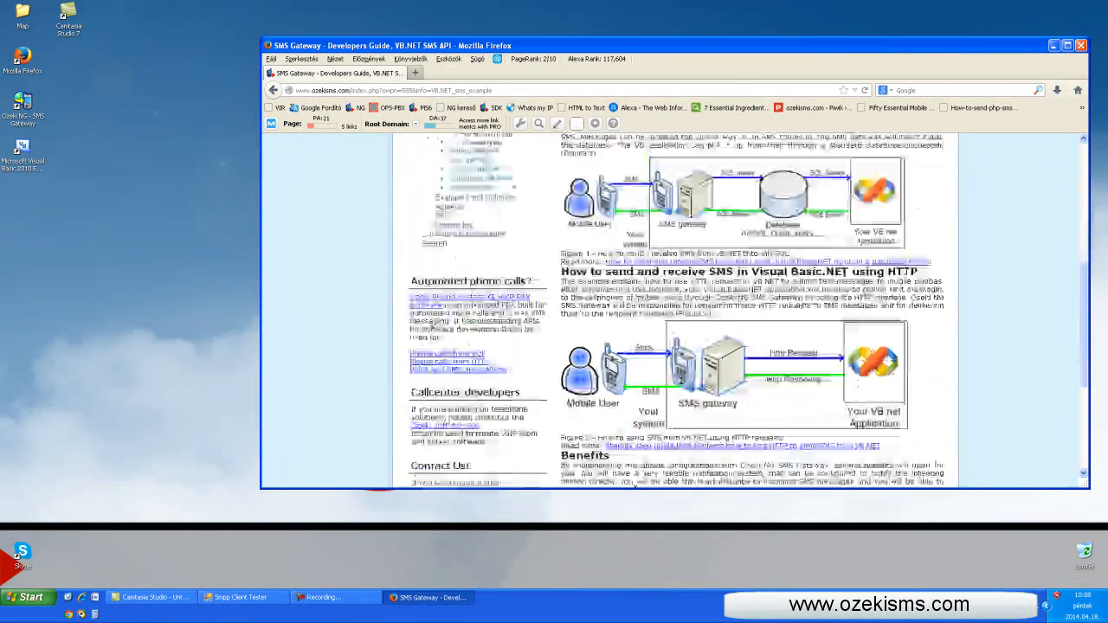
scroll(down, 3)
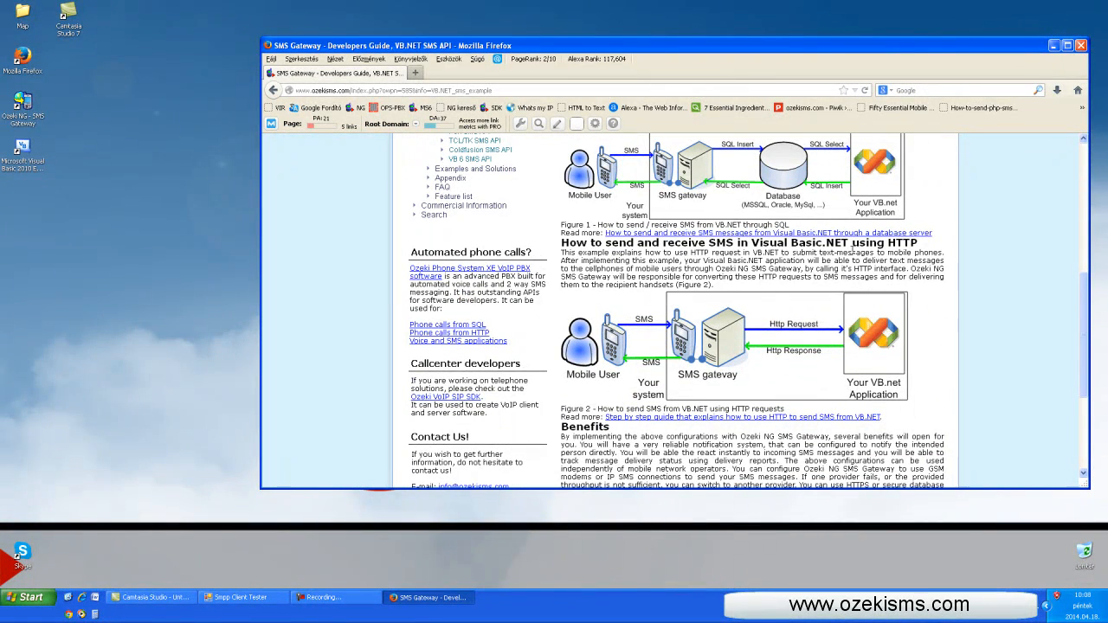
mouse_move(788, 422)
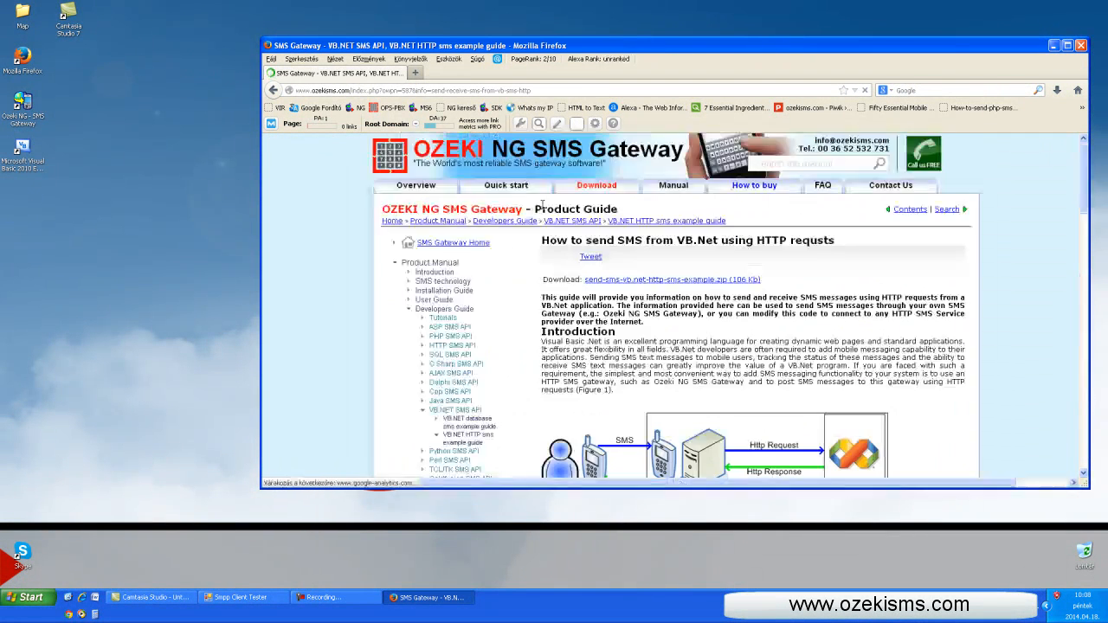
- Scroll further down the guide and follow the VB.NET HTTP SMS example link
scroll(down, 3)
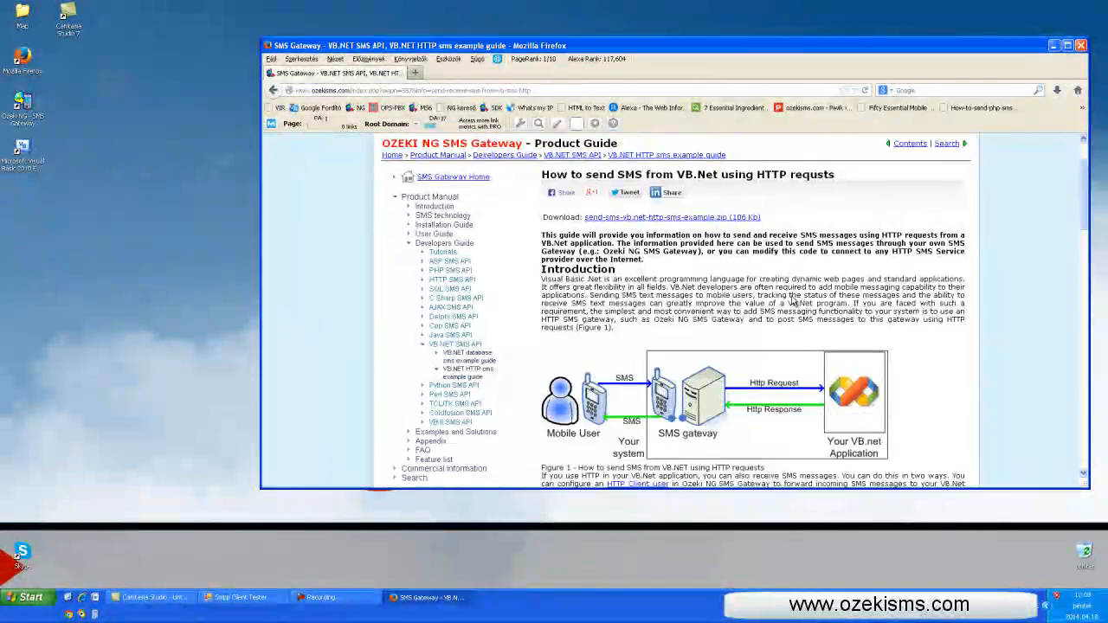
scroll(down, 3)
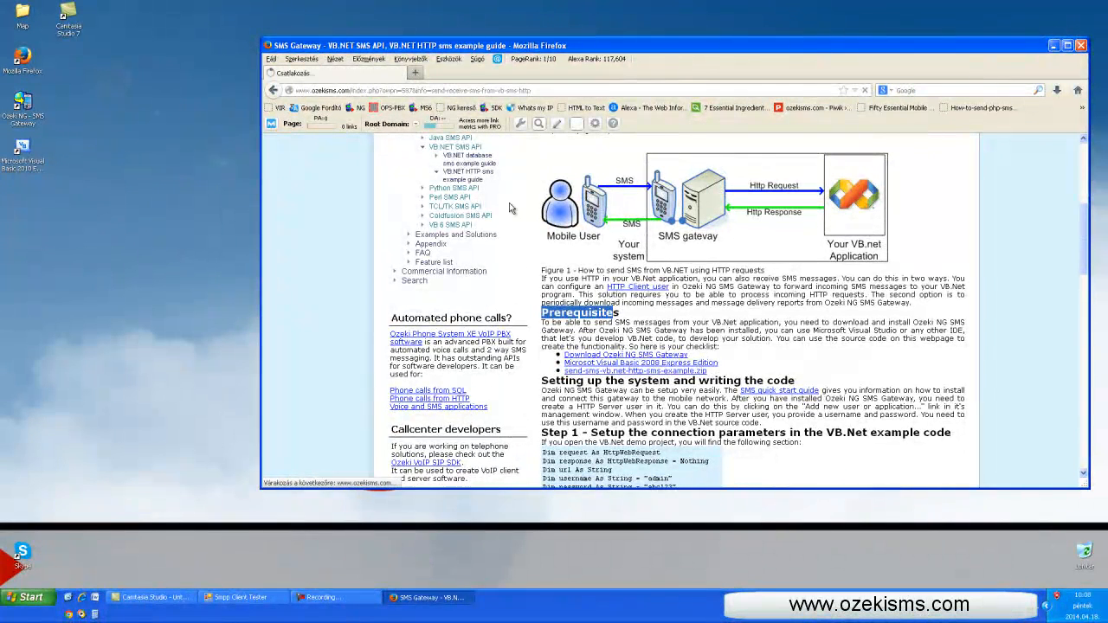
click(634, 370)
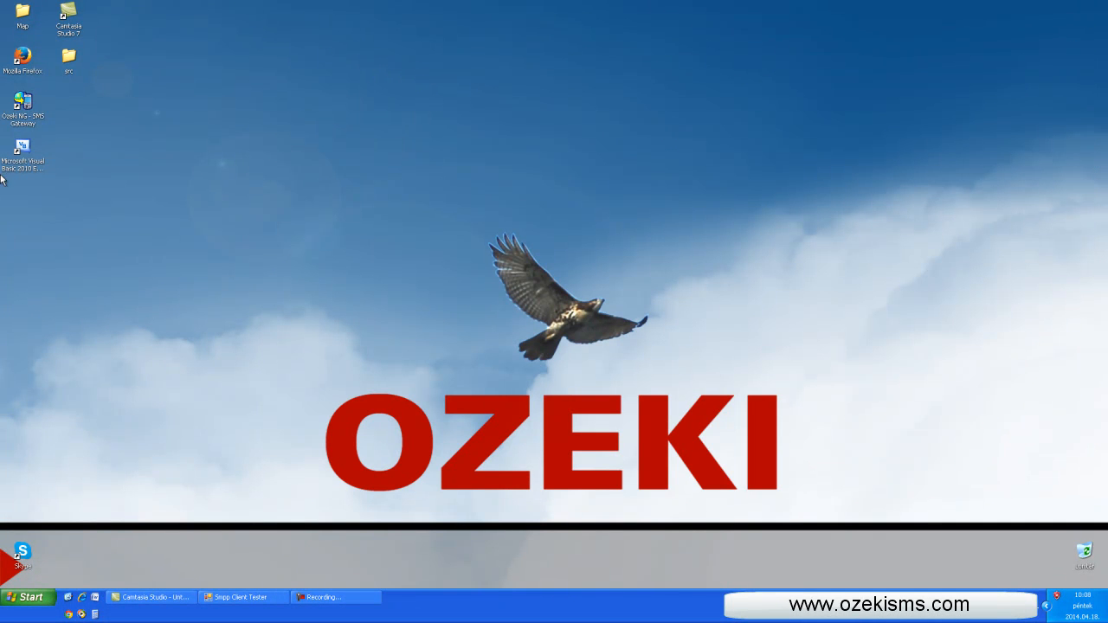
mouse_move(26, 151)
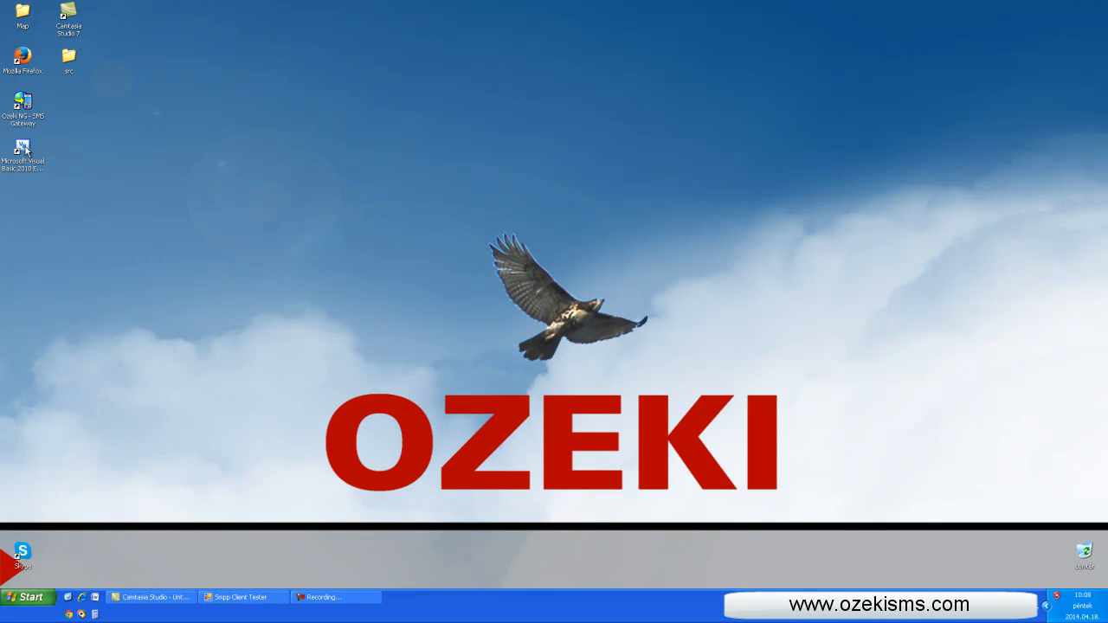
- Start Visual Basic 2010 Express from its desktop icon
click(21, 149)
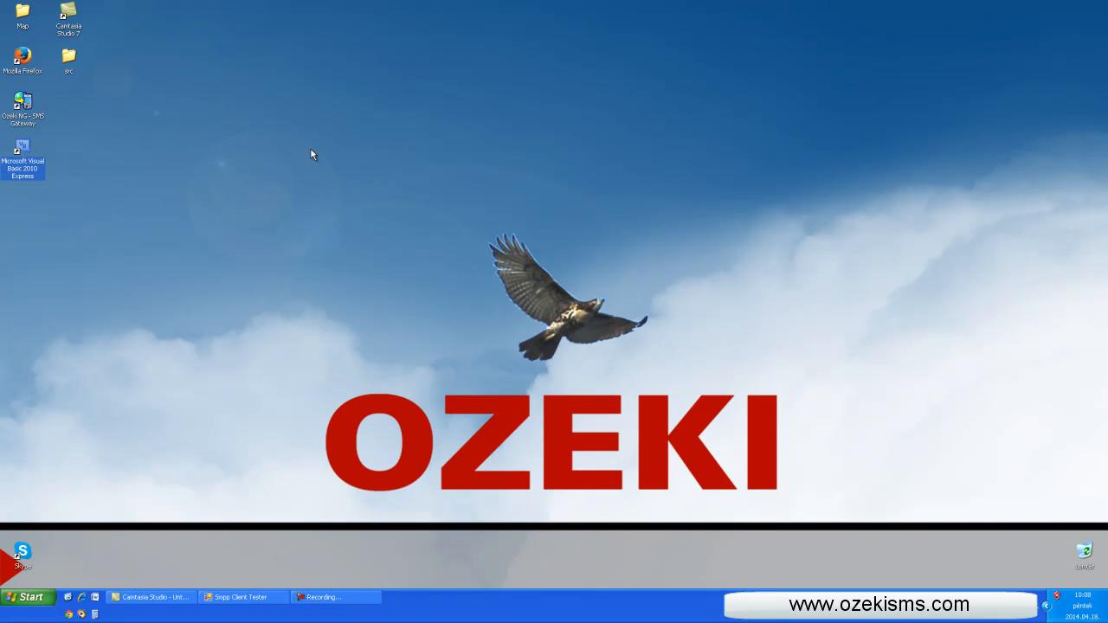
double_click(22, 156)
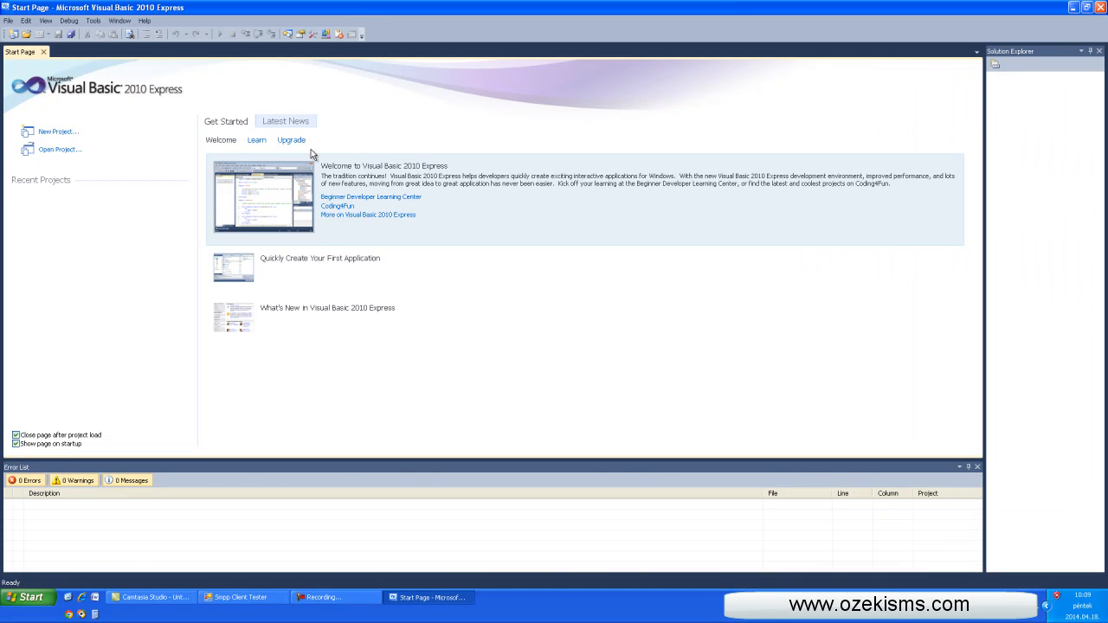
- Open the OzekiSmsHttpRequest project file inside the desktop src folder
click(59, 149)
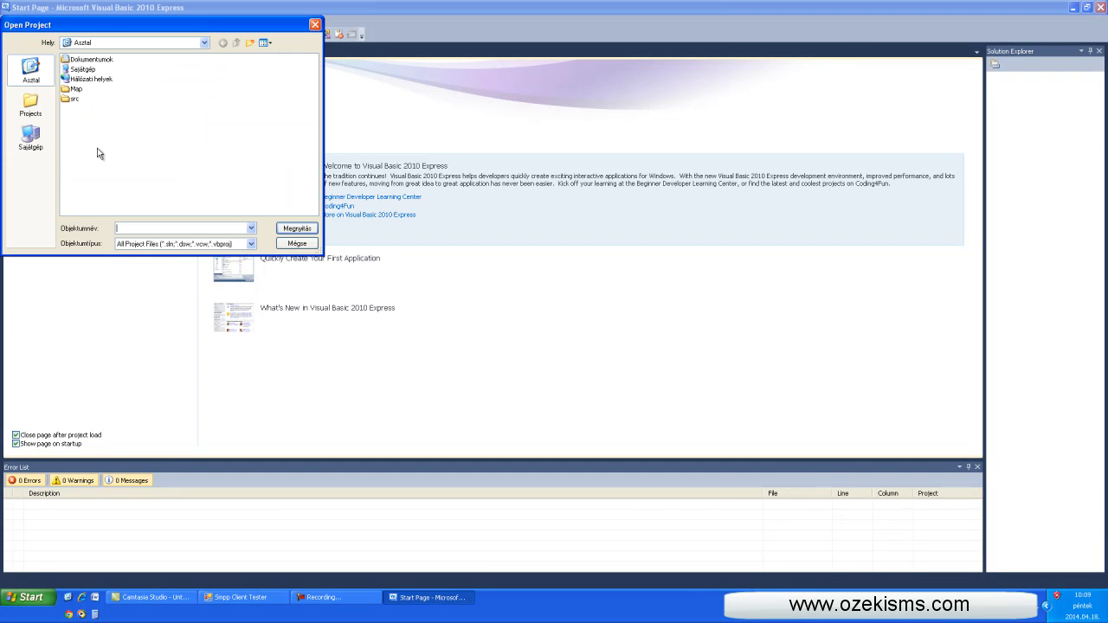
double_click(75, 99)
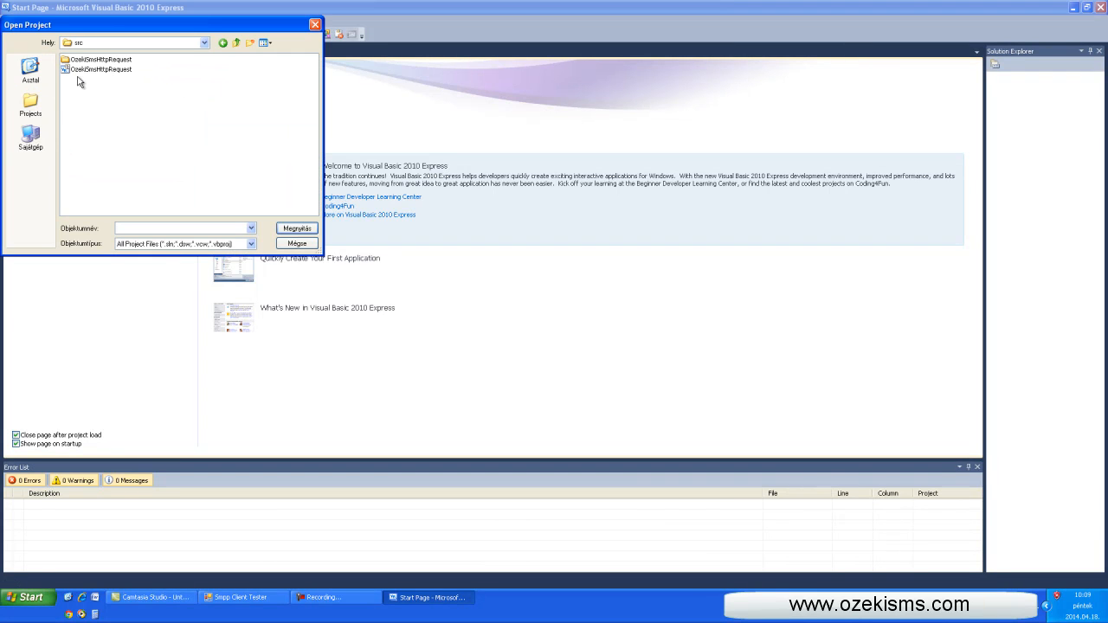
click(101, 69)
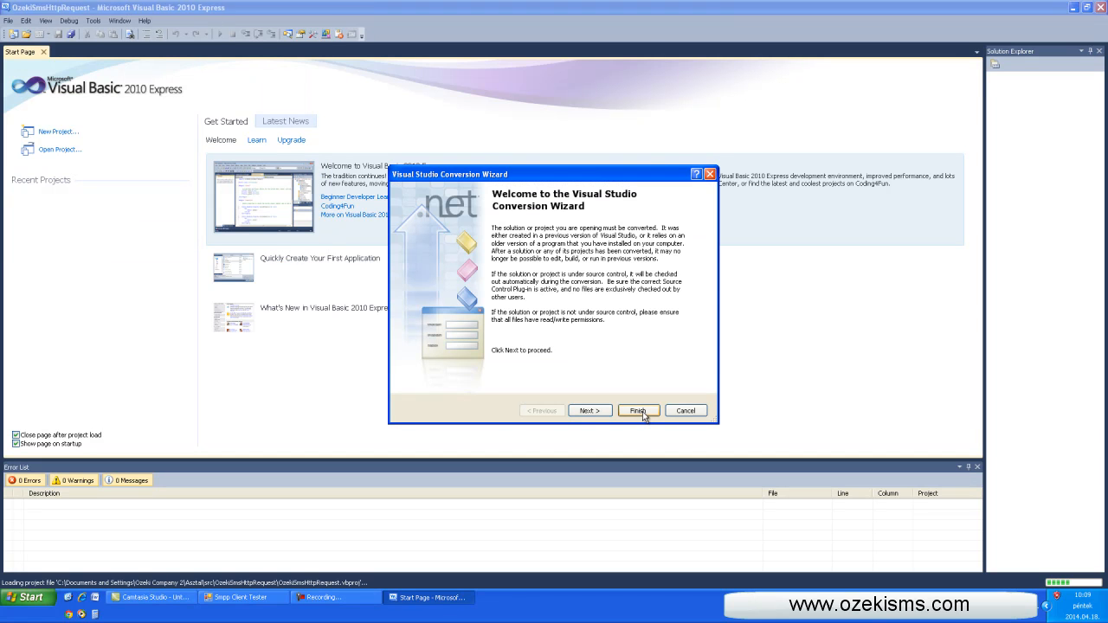
- Finish the Visual Studio Conversion Wizard and close its conversion summary
click(637, 410)
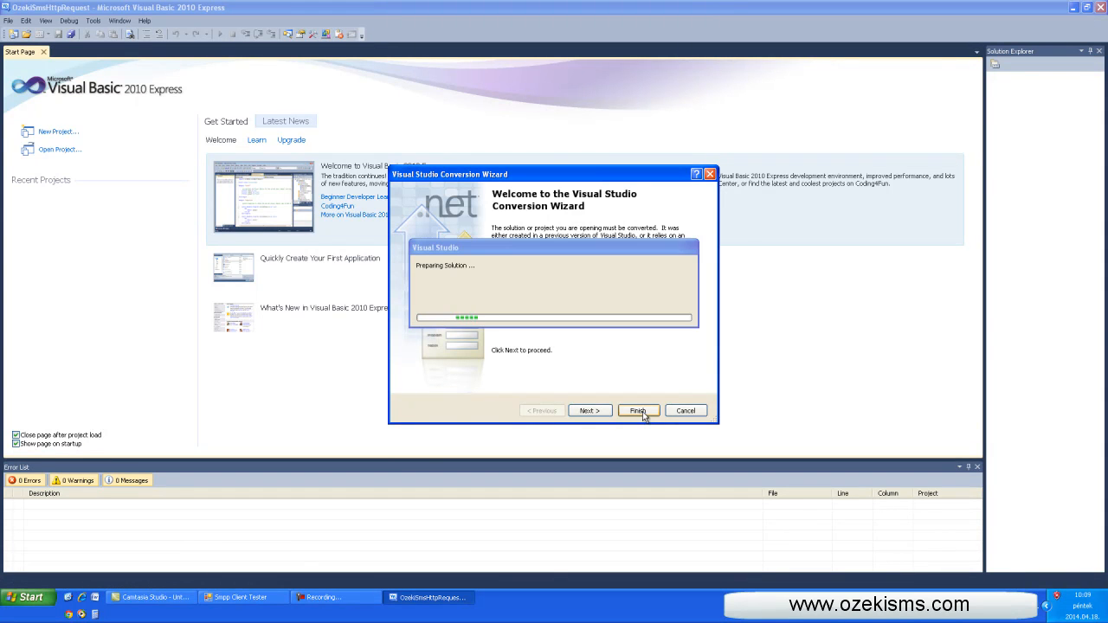
click(638, 410)
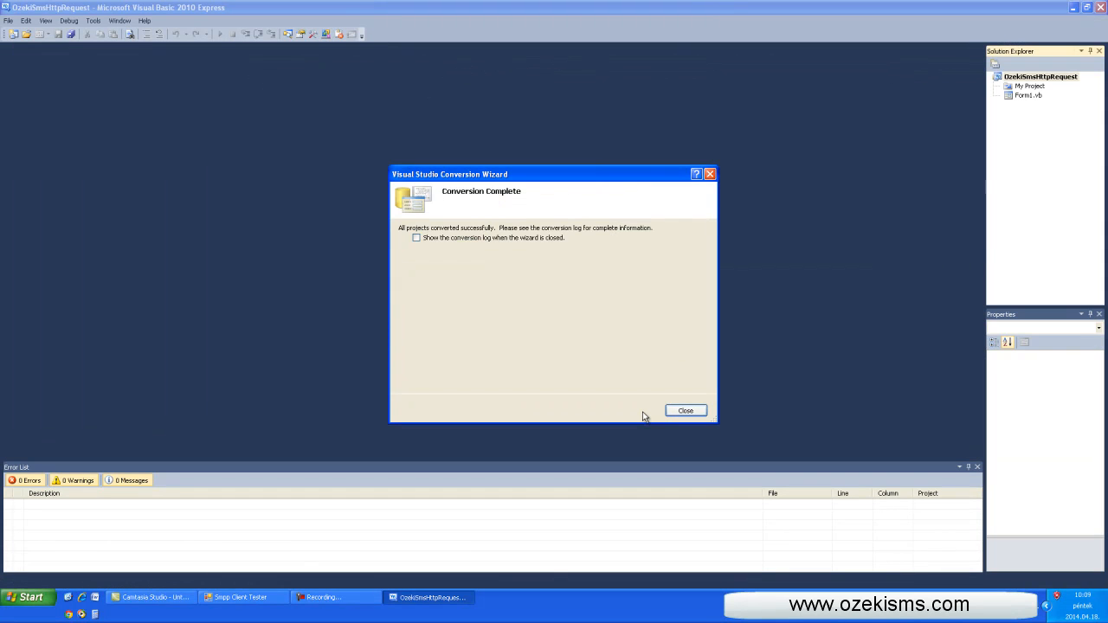
click(685, 411)
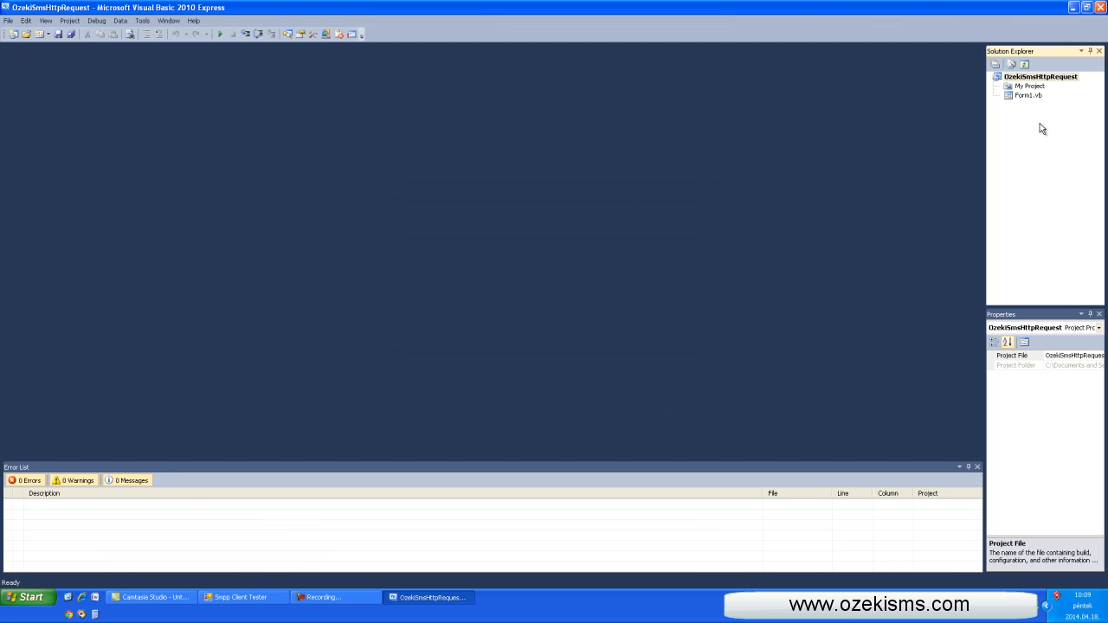
- Open Form1 and switch to its bSend_Click source code
click(1028, 96)
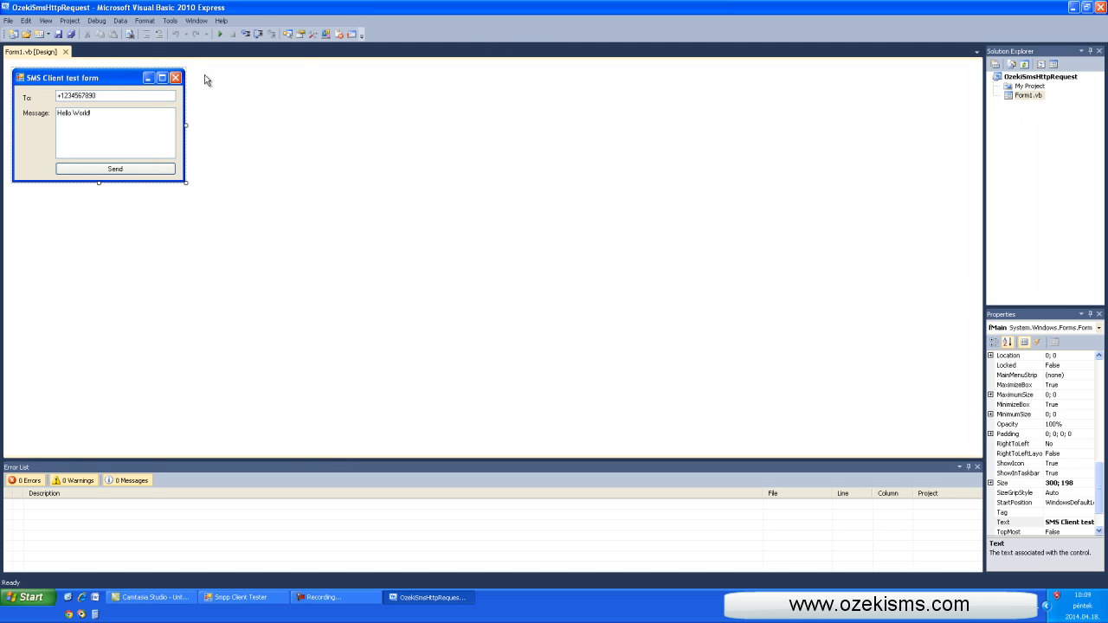
mouse_move(1100, 112)
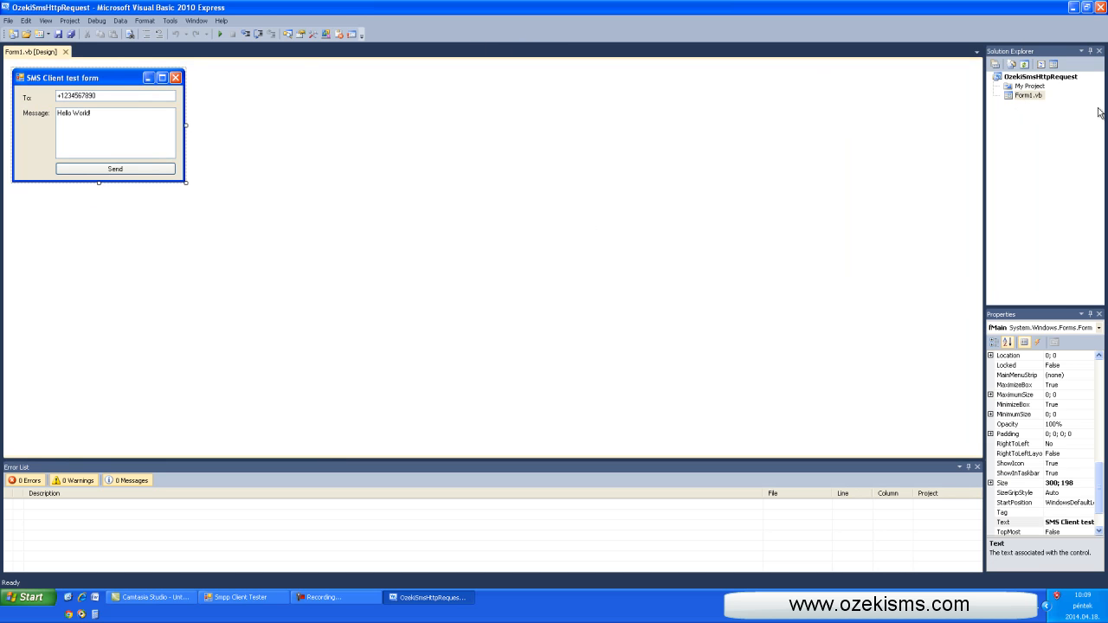
click(1029, 96)
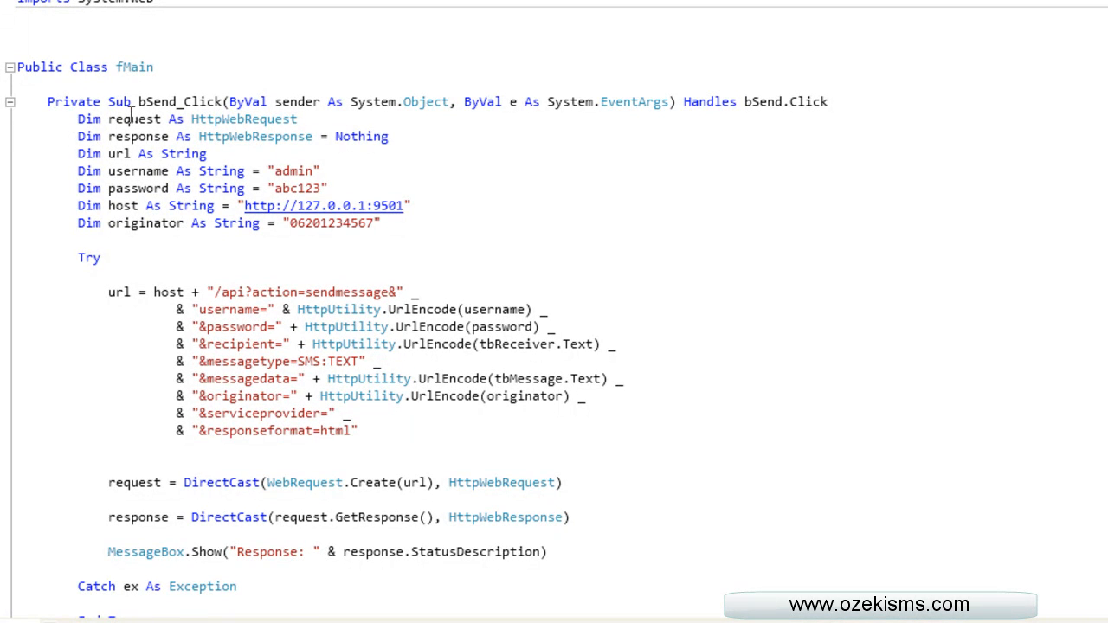
mouse_move(211, 137)
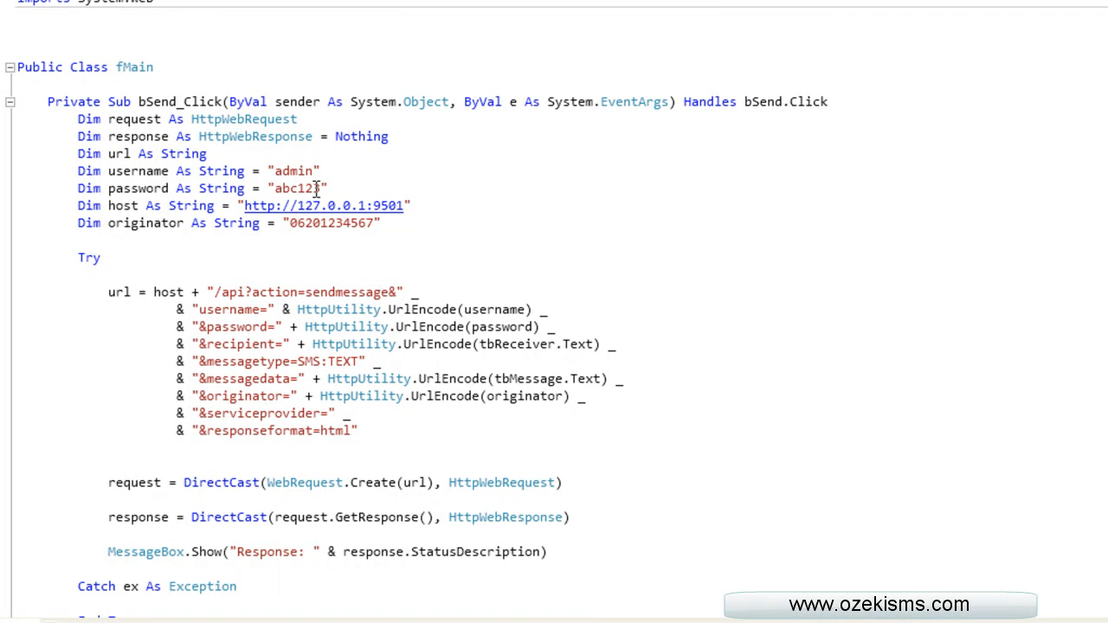
key(backspace)
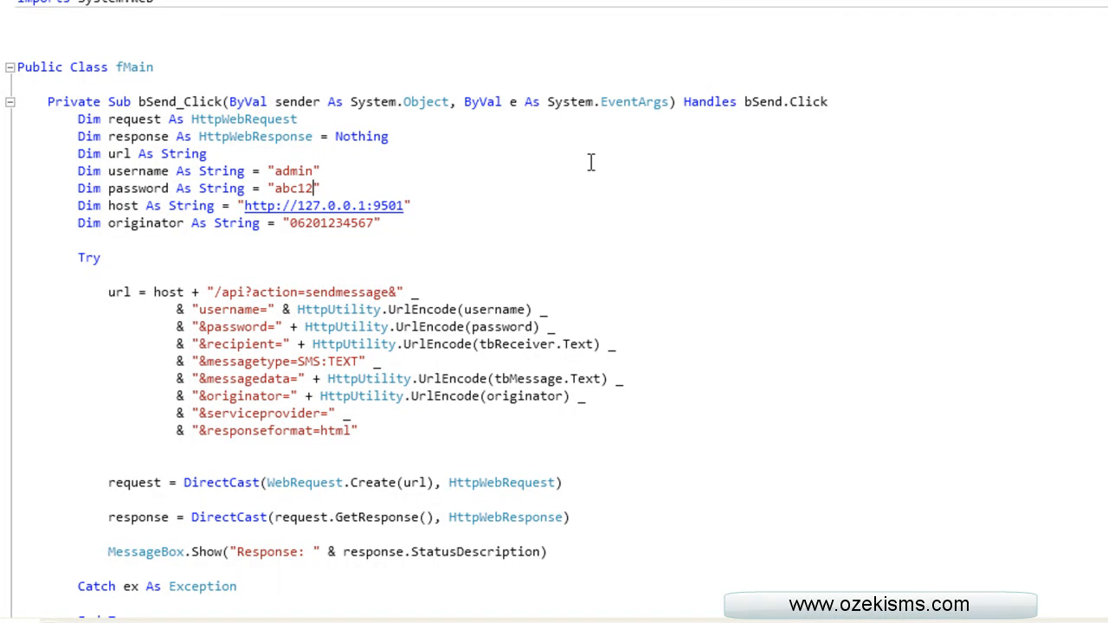
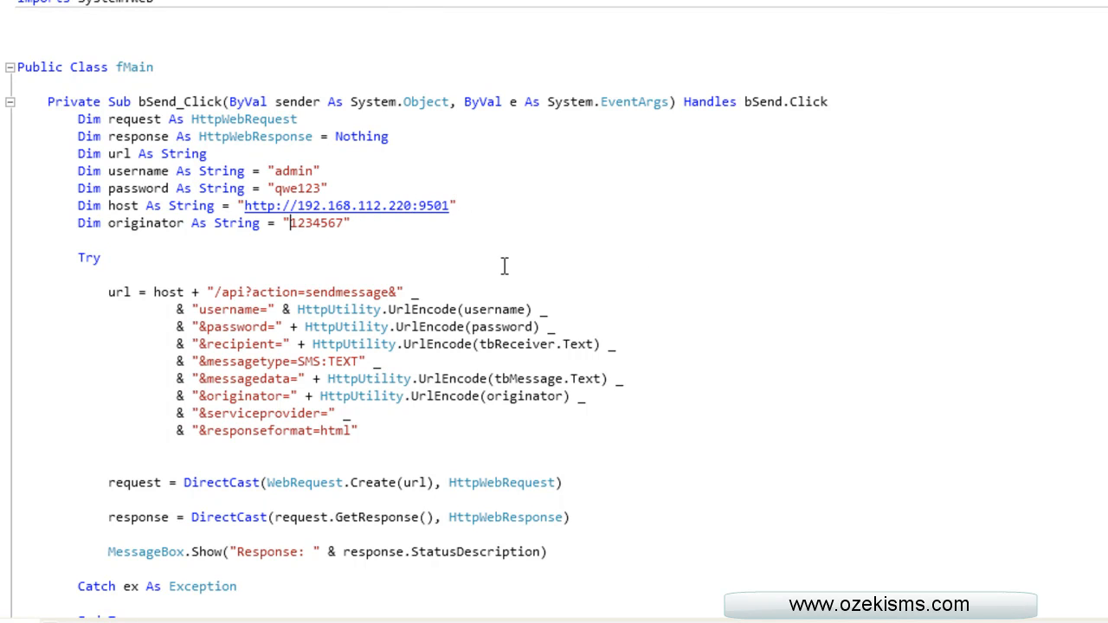
mouse_move(126, 223)
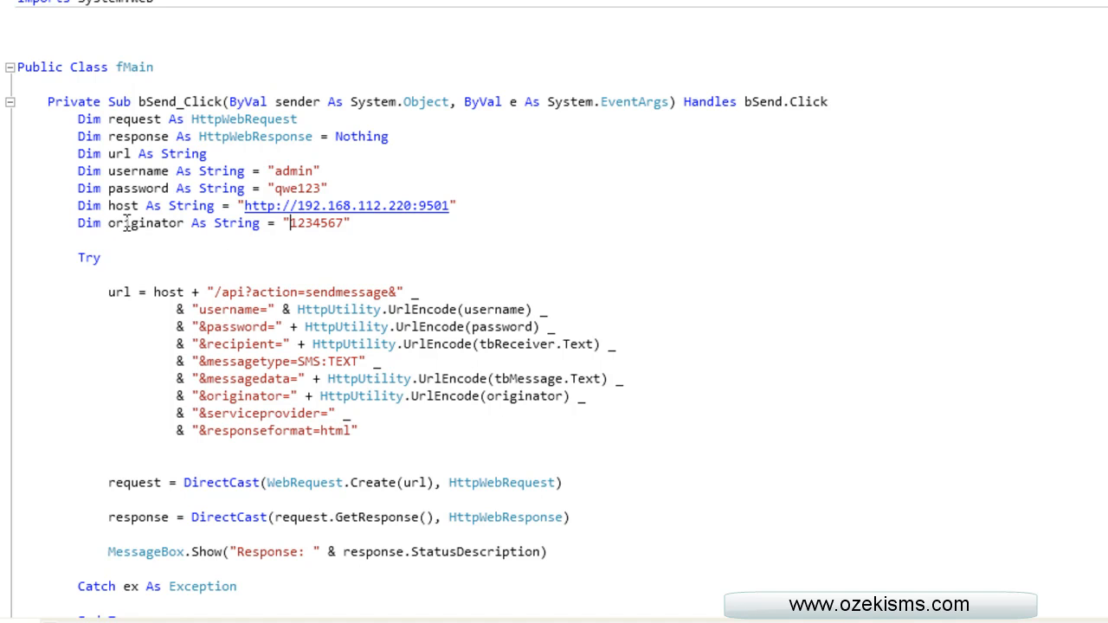
text(+44)
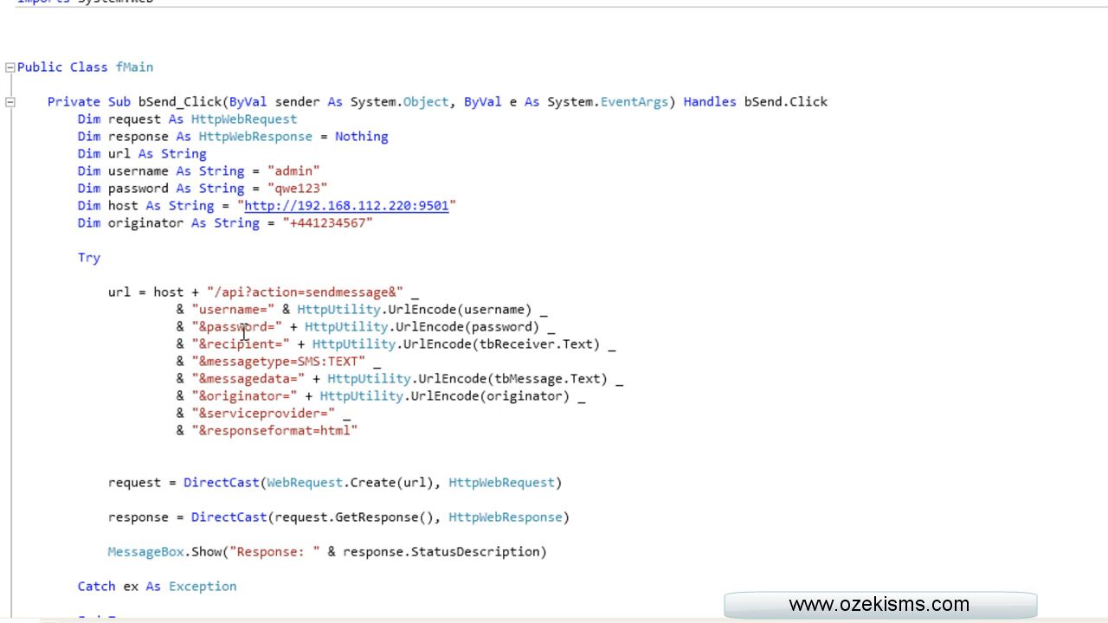
mouse_move(331, 348)
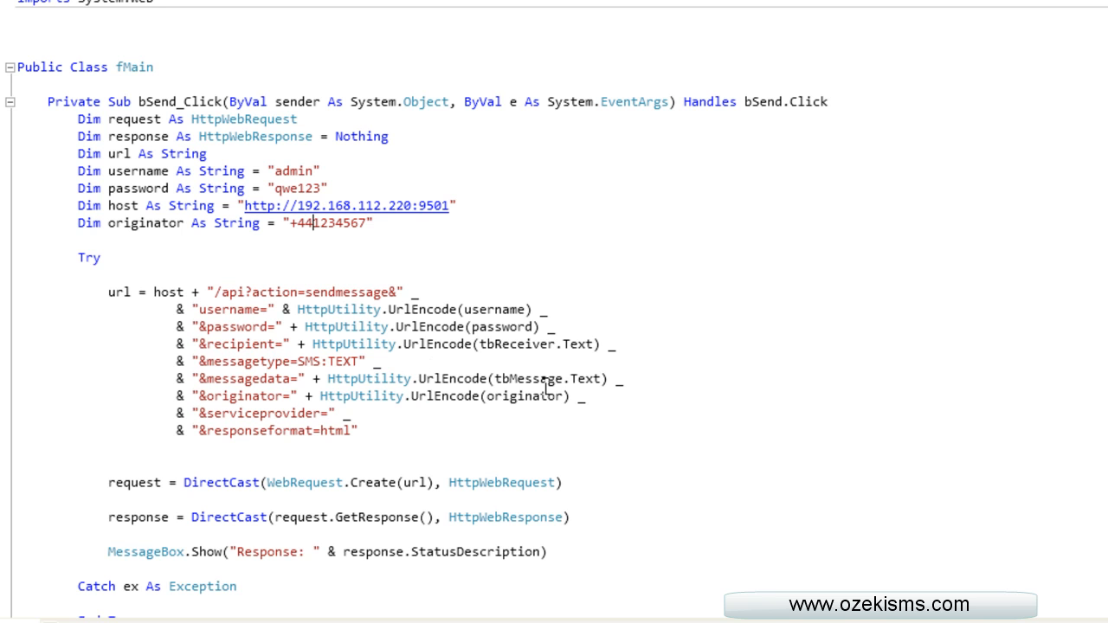
mouse_move(468, 387)
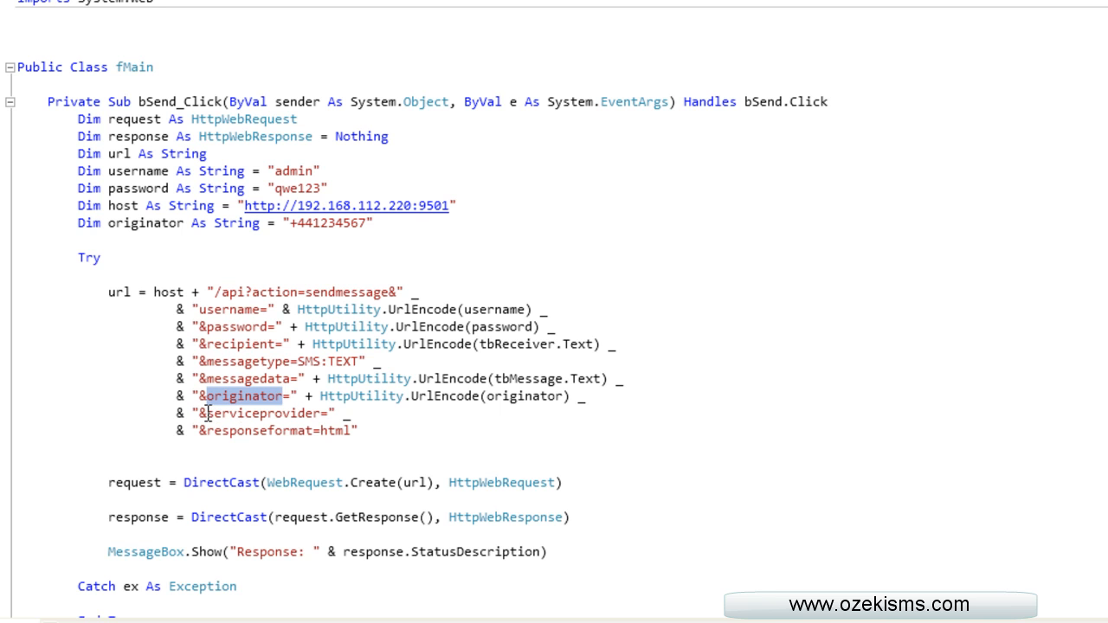
- Highlight the serviceprovider parameter in the request URL
double_click(264, 413)
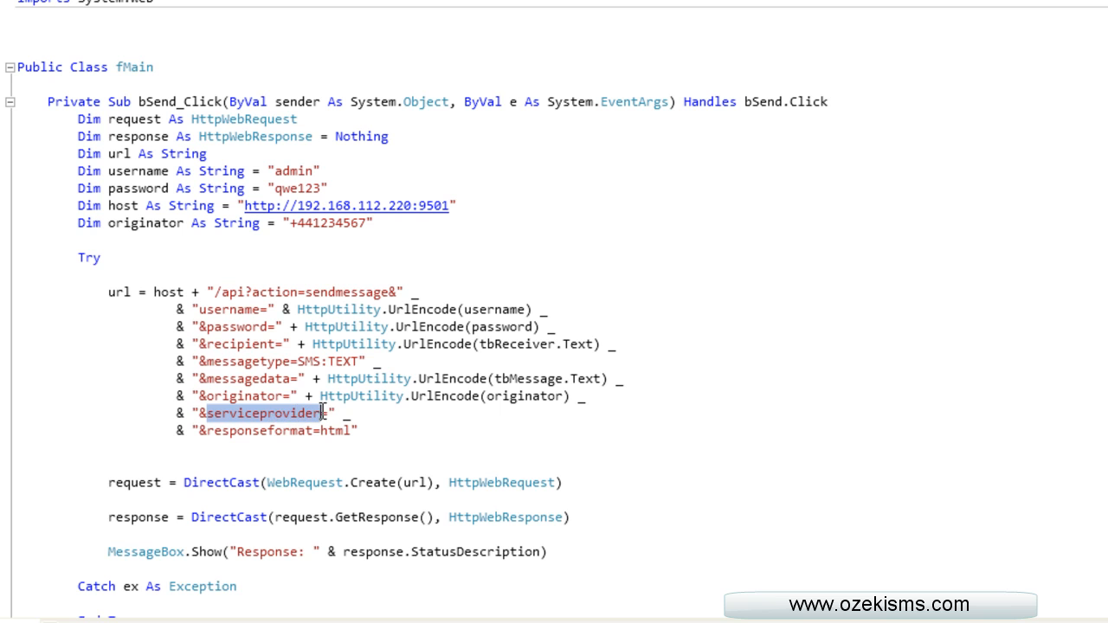
mouse_move(532, 444)
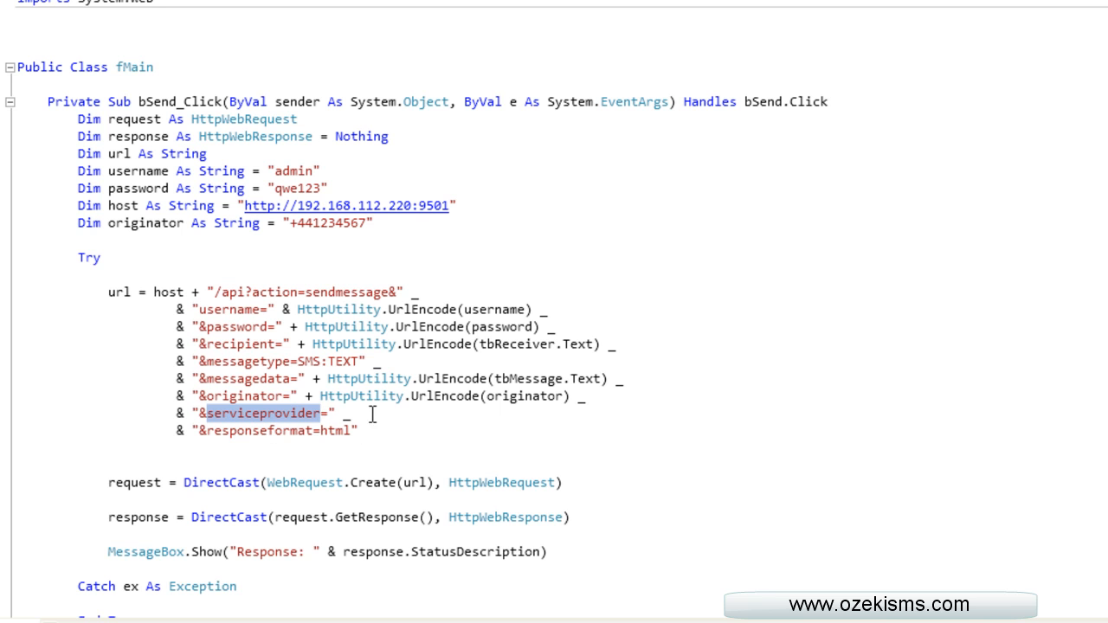
mouse_move(474, 408)
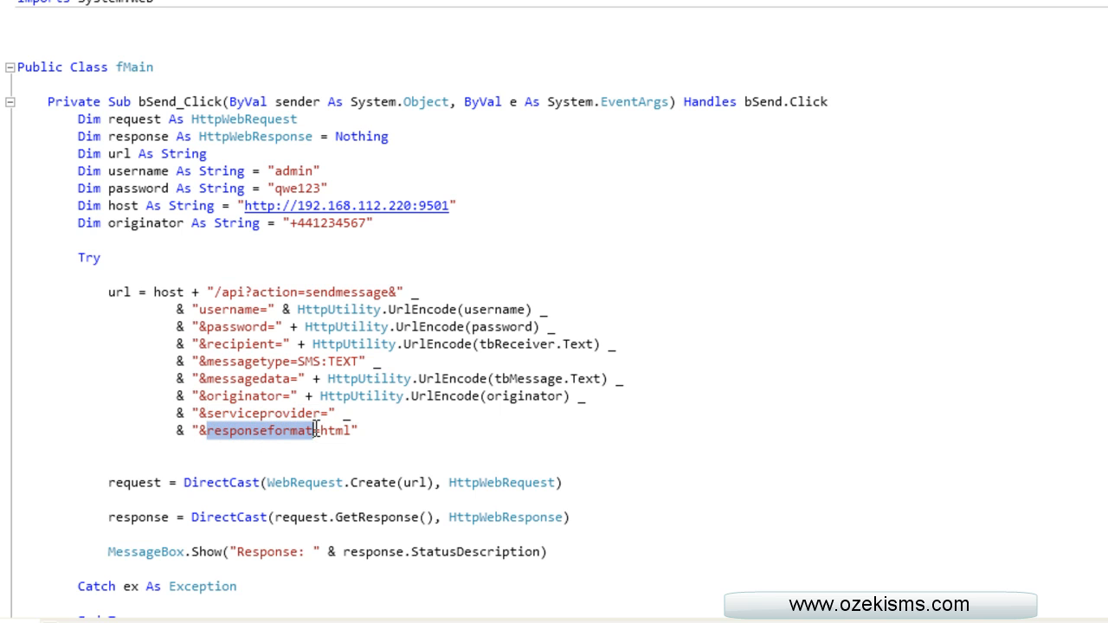
mouse_move(448, 437)
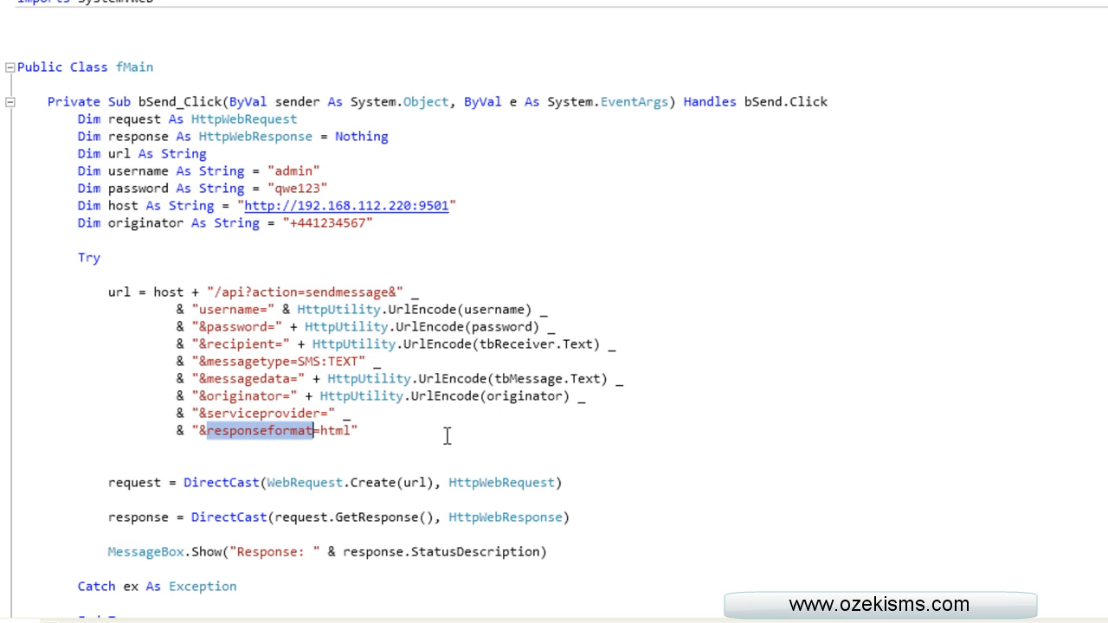
mouse_move(104, 480)
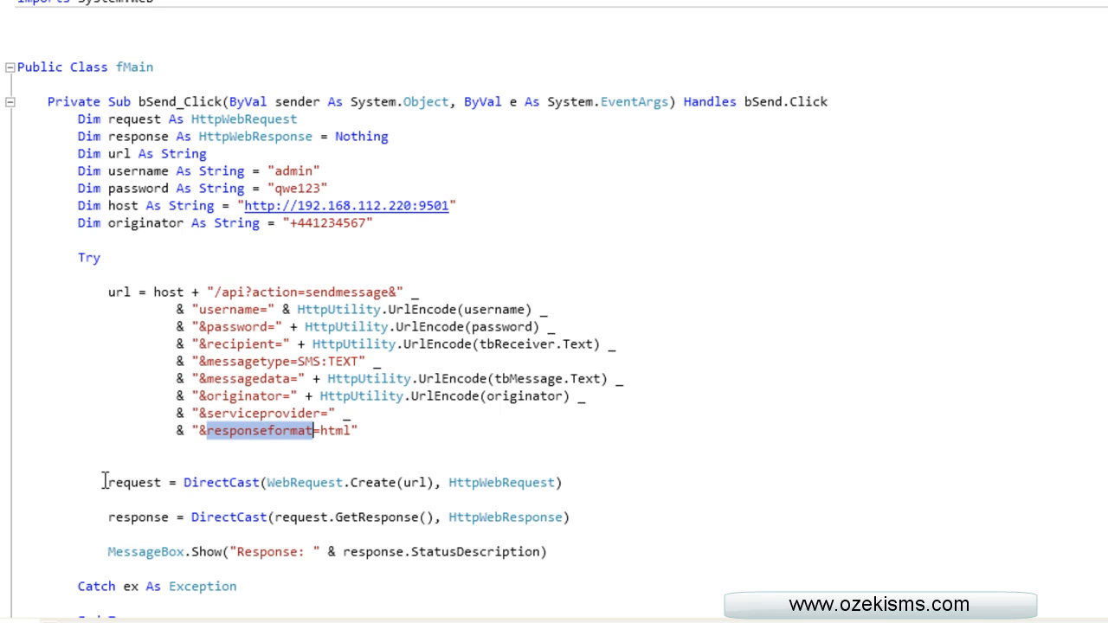
mouse_move(254, 512)
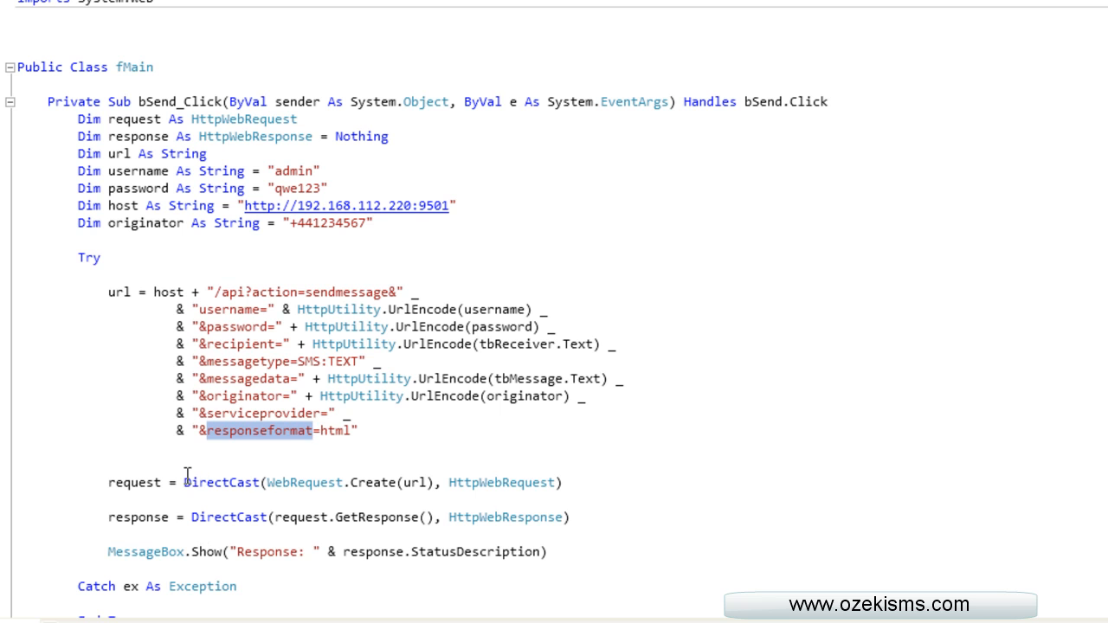
mouse_move(602, 477)
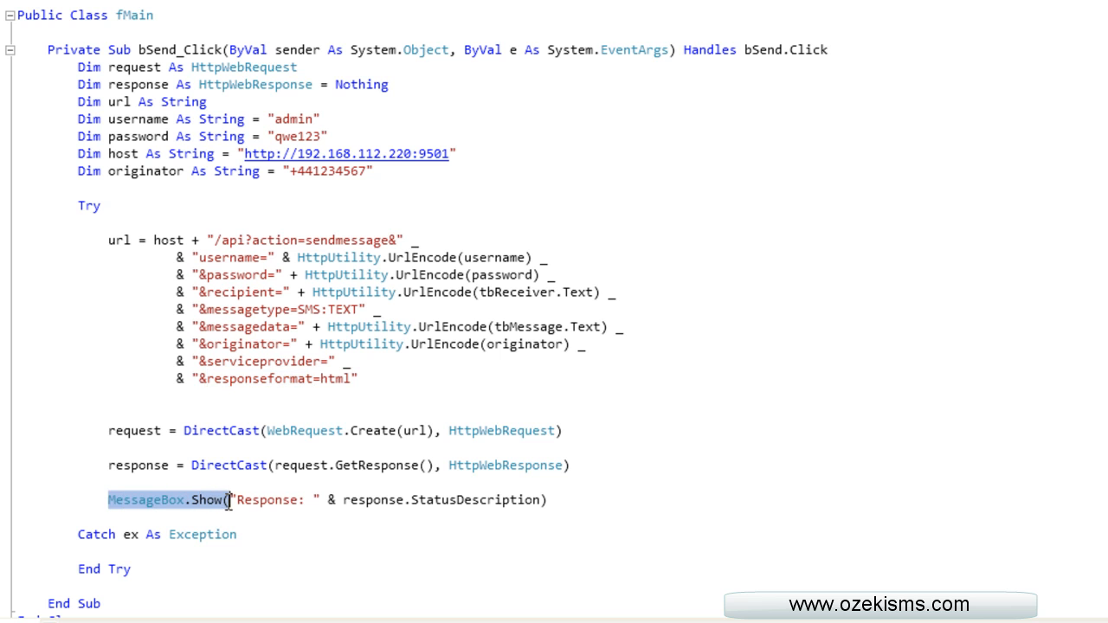
drag(229, 499, 425, 500)
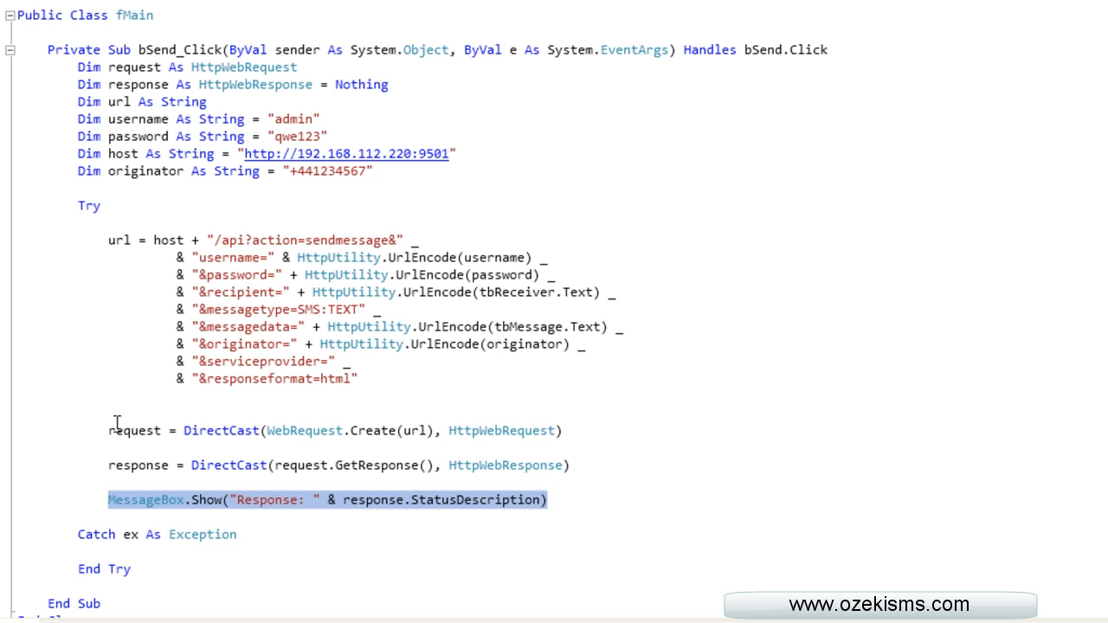
mouse_move(182, 479)
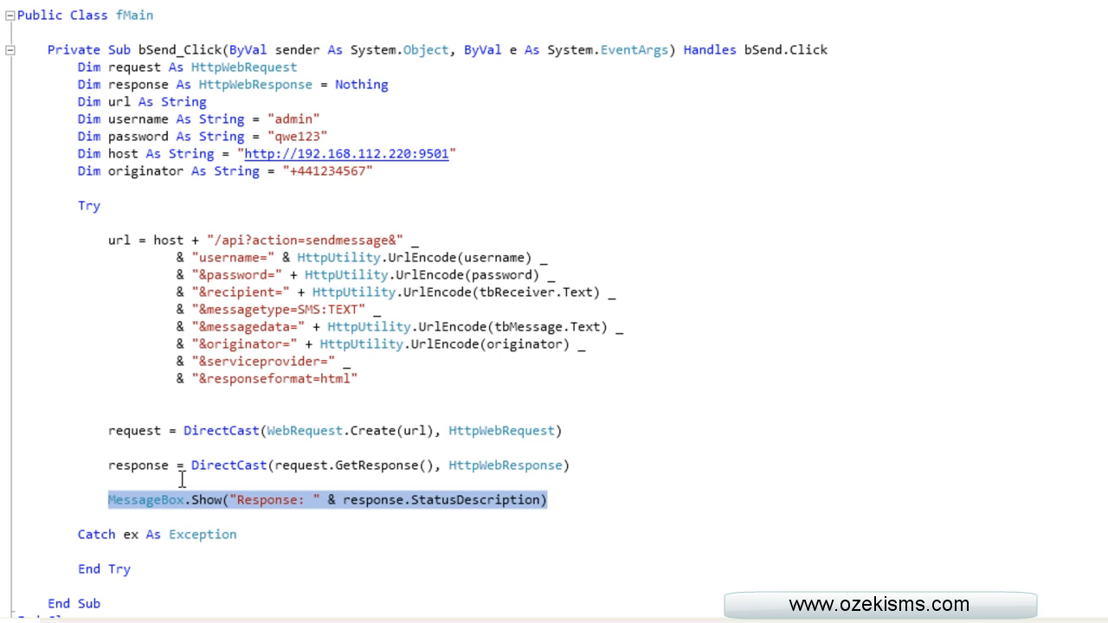
mouse_move(322, 509)
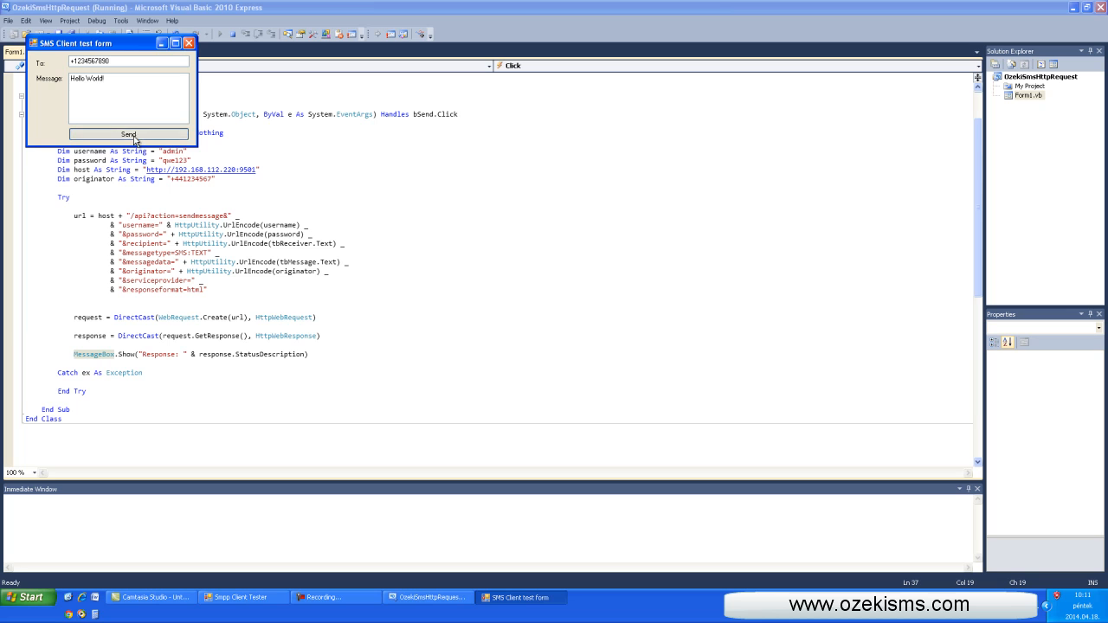
- Send 'Hello World!' from the test form and dismiss the 'Response: OK' box
click(129, 134)
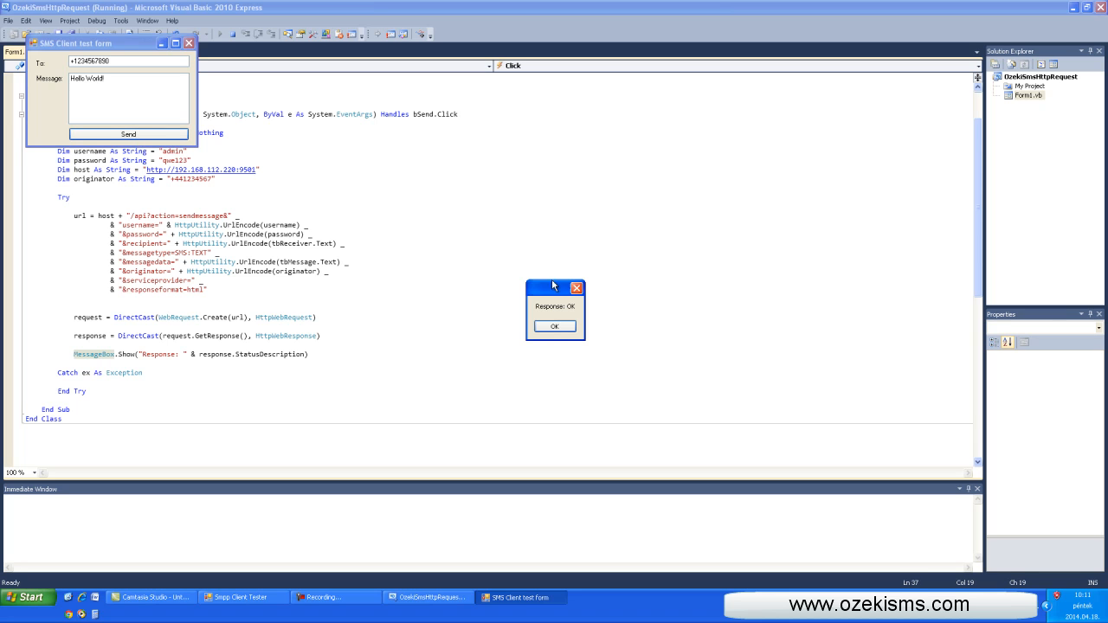
mouse_move(537, 314)
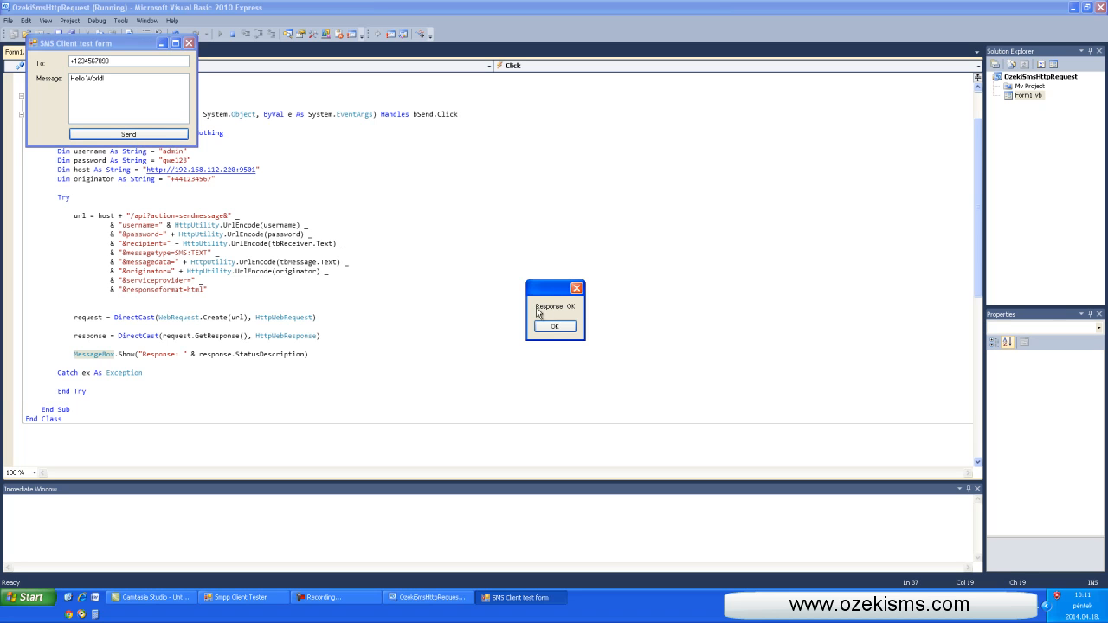
mouse_move(557, 315)
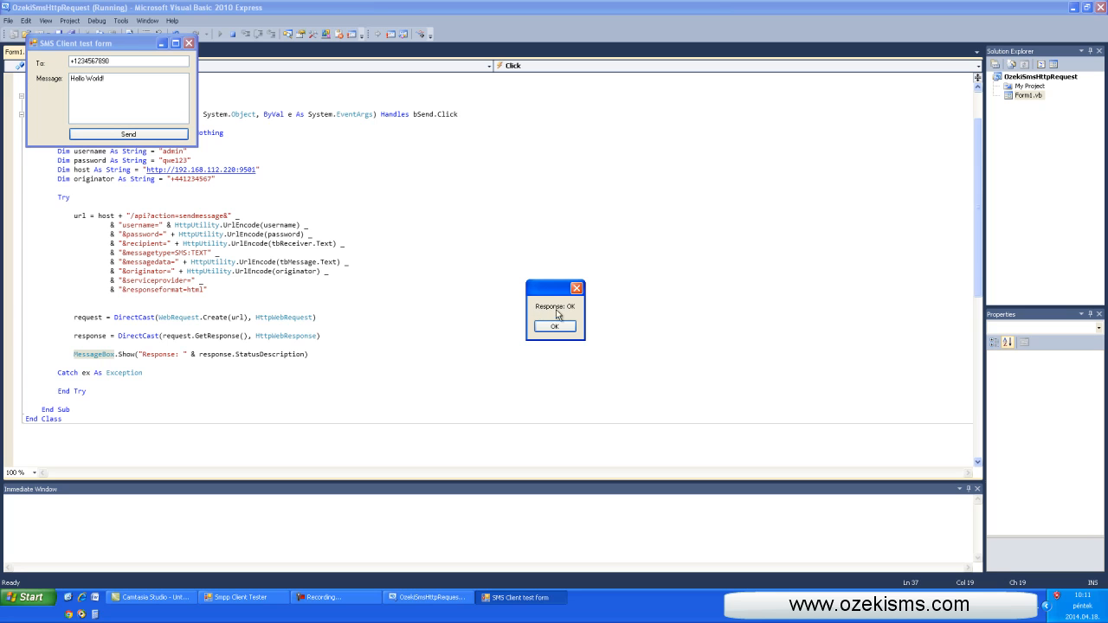
click(555, 326)
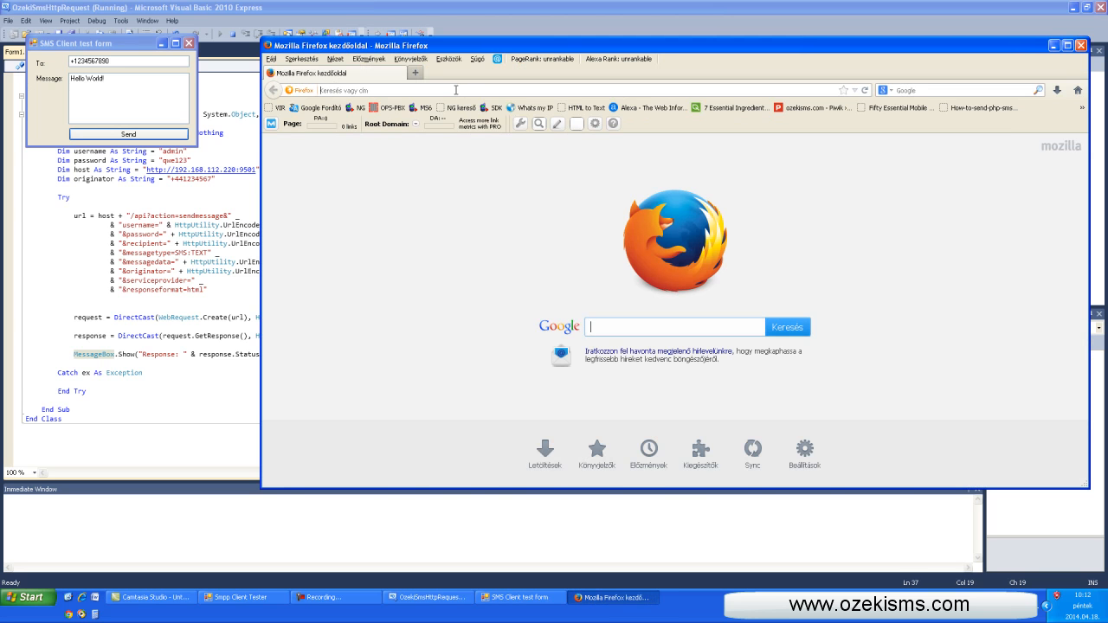
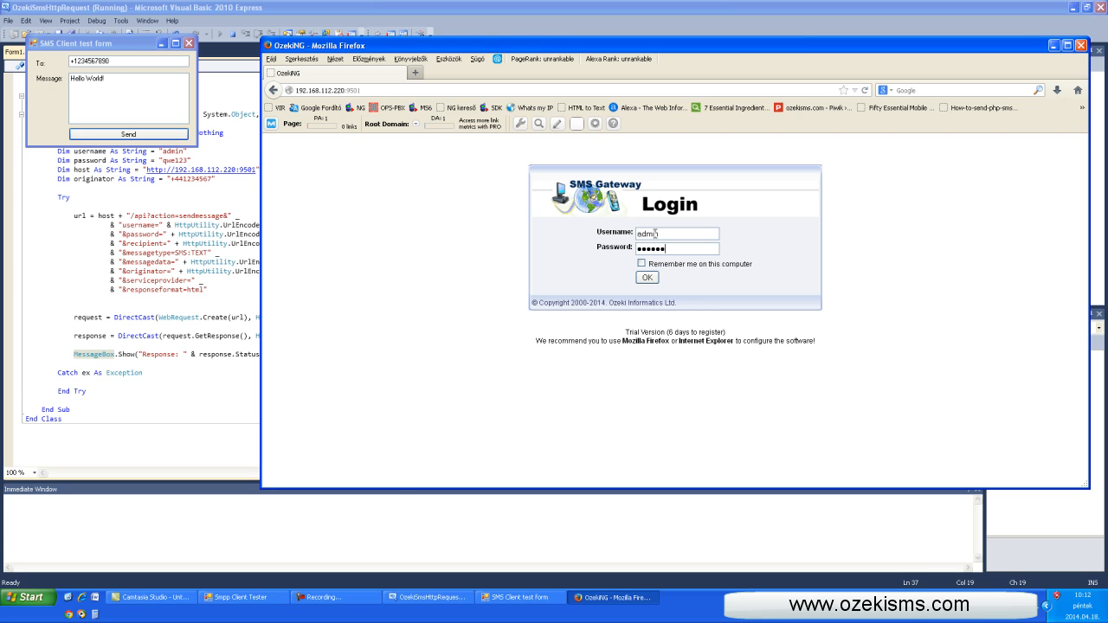
click(647, 277)
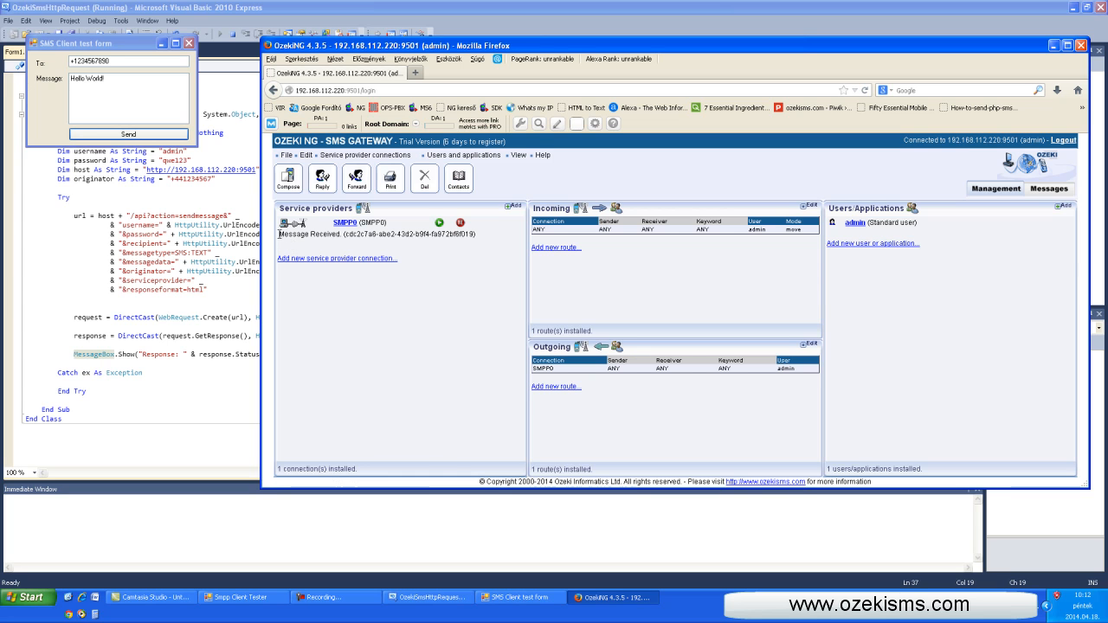
double_click(377, 233)
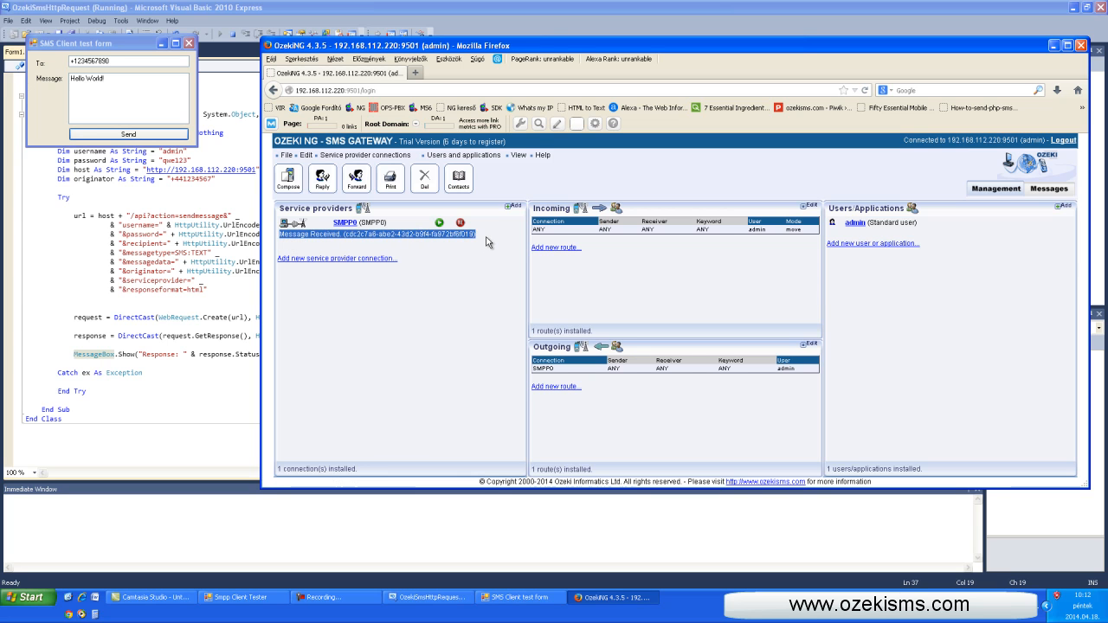